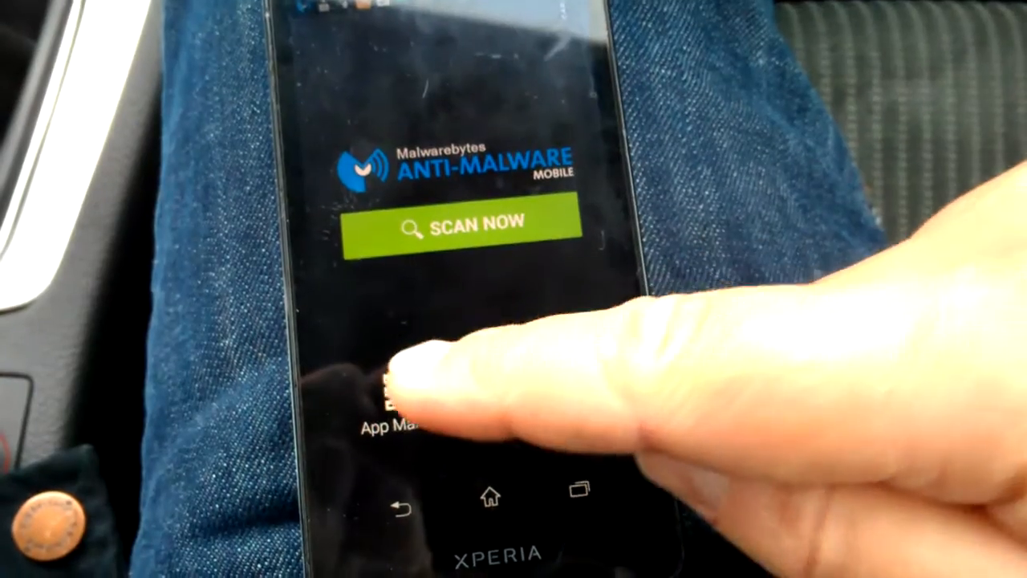
- Glance at the app manager, return to the home screen, and open Privacy Manager
{"action": "left_click", "coordinate": [385, 410]}
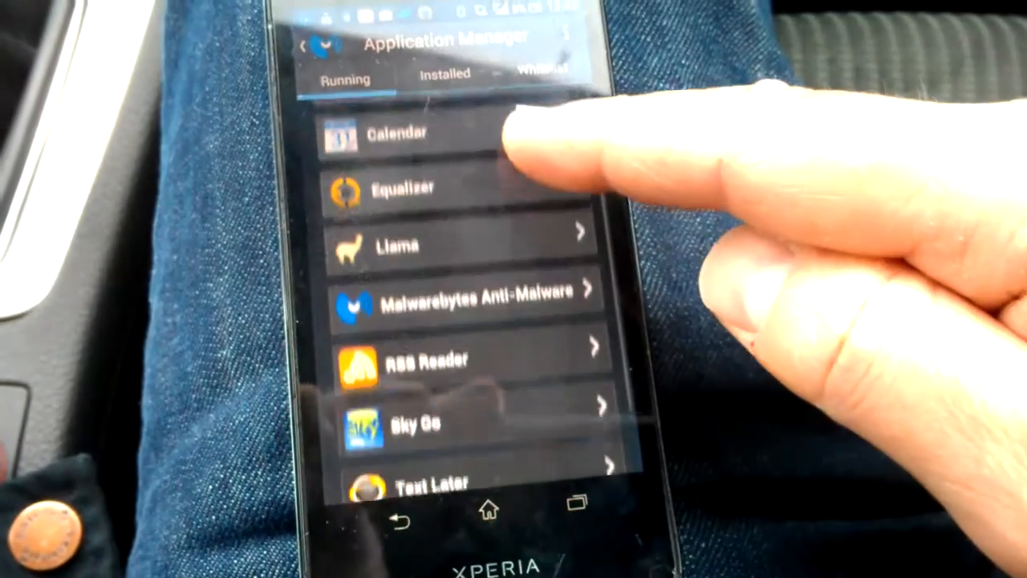
{"action": "left_click", "coordinate": [466, 290]}
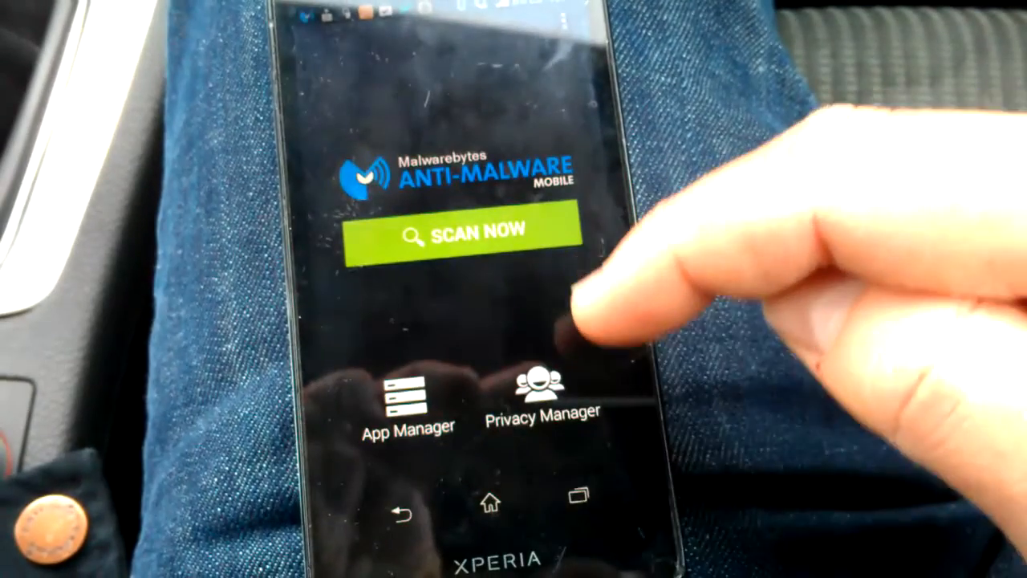
{"action": "left_click", "coordinate": [541, 389]}
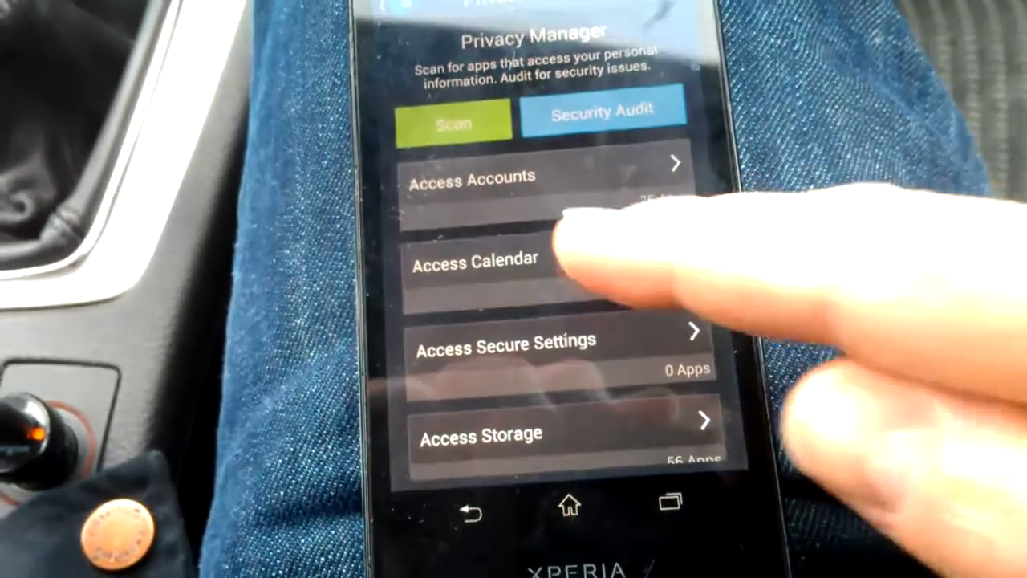
{"action": "left_click", "coordinate": [476, 260]}
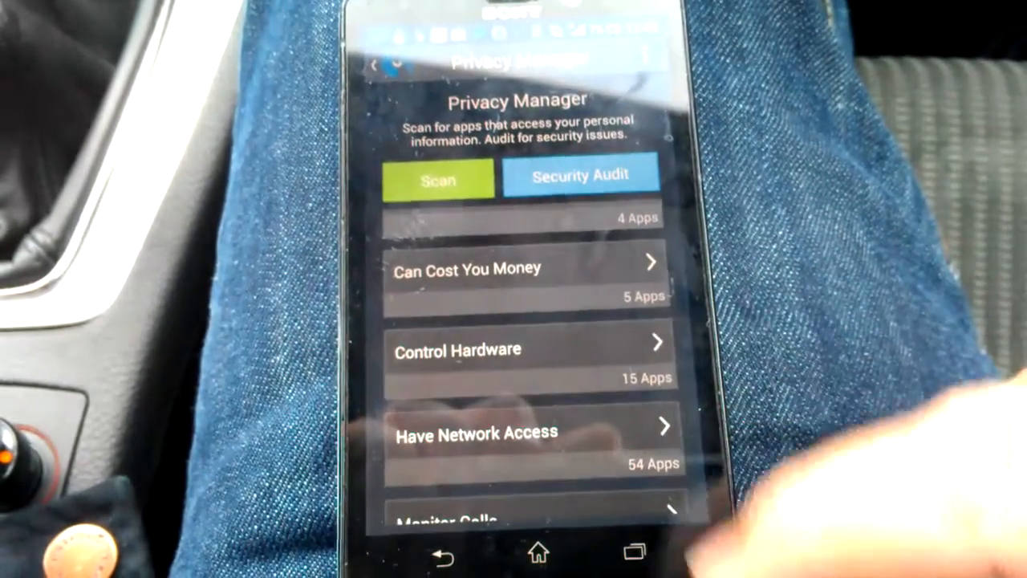
{"action": "scroll", "scroll_direction": "down", "scroll_amount": 3}
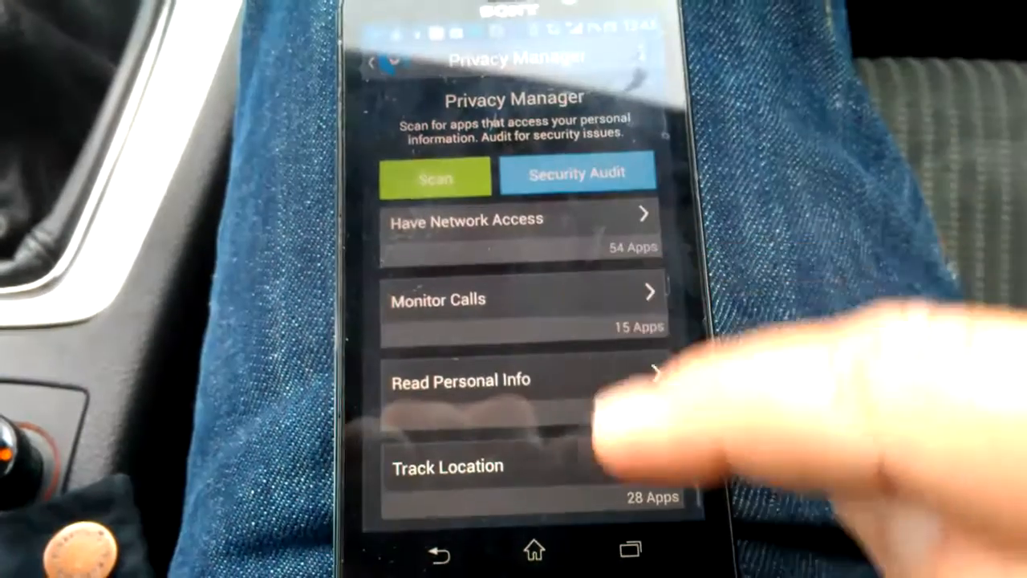
- Open Read Personal Info and scroll through the apps with that permission
{"action": "left_click", "coordinate": [461, 380]}
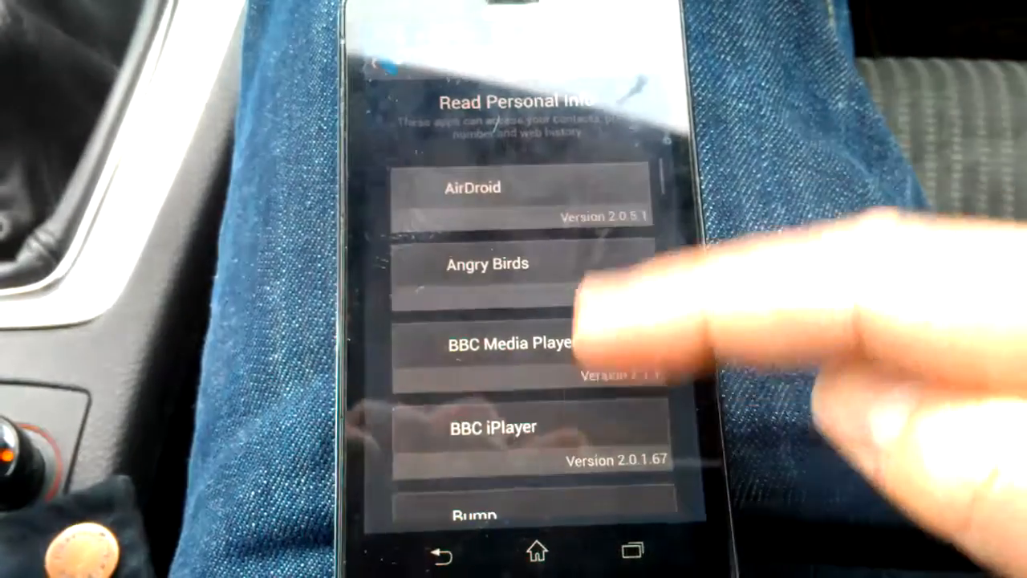
{"action": "scroll", "scroll_direction": "down", "scroll_amount": 3}
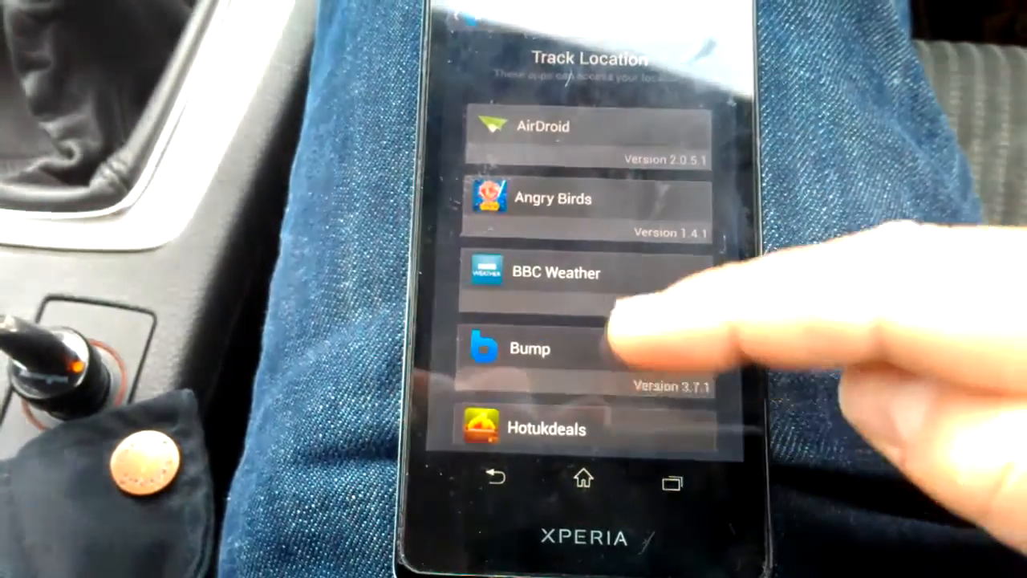
{"action": "scroll", "scroll_direction": "down", "scroll_amount": 3}
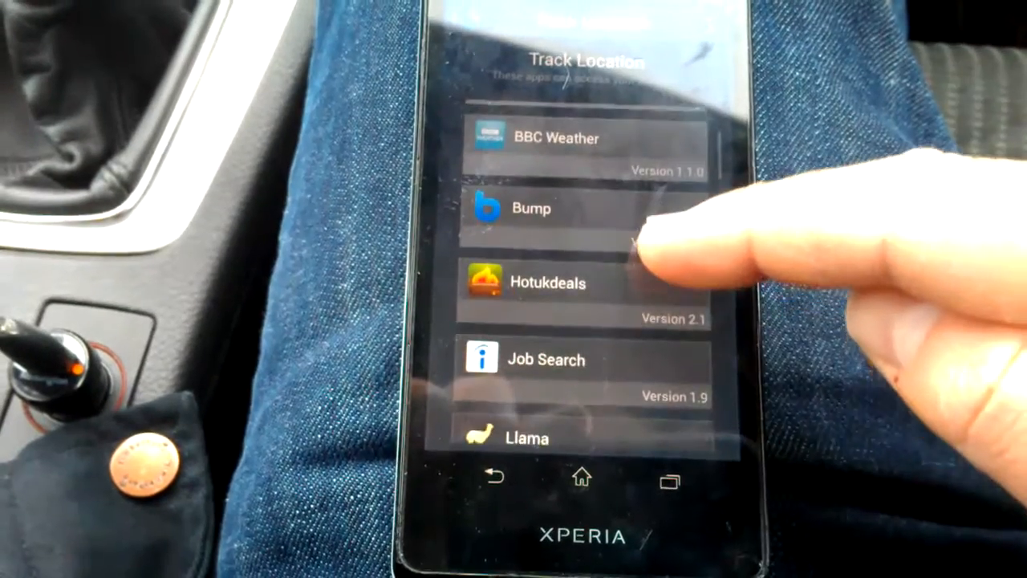
{"action": "scroll", "scroll_direction": "down", "scroll_amount": 3}
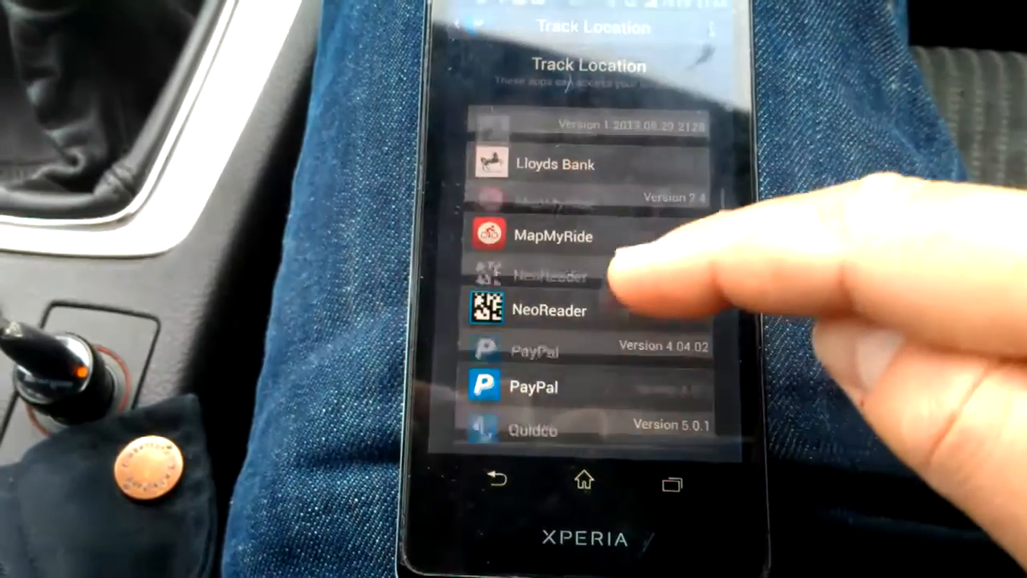
{"action": "scroll", "scroll_direction": "down", "scroll_amount": 3}
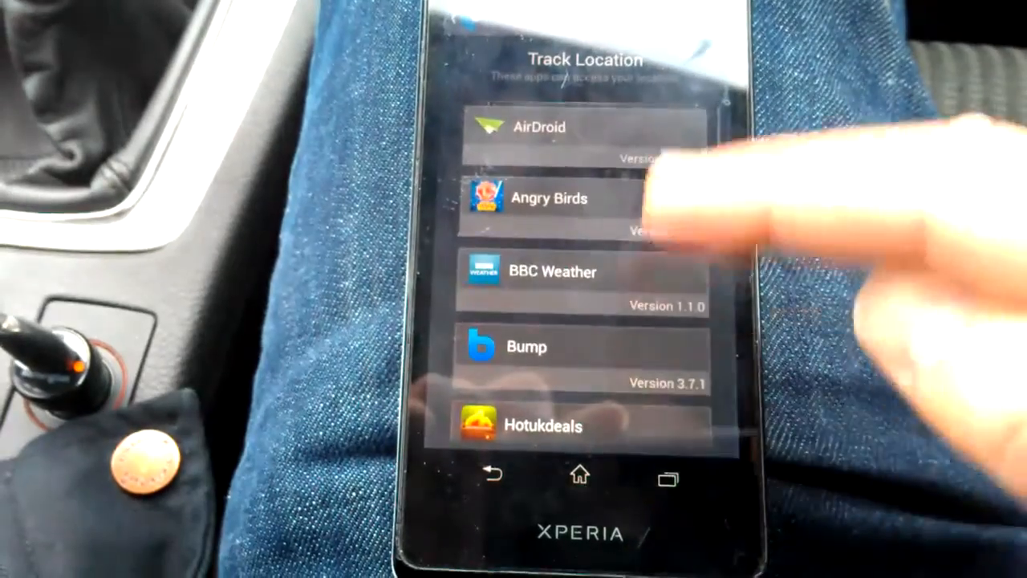
{"action": "scroll", "scroll_direction": "down", "scroll_amount": 3}
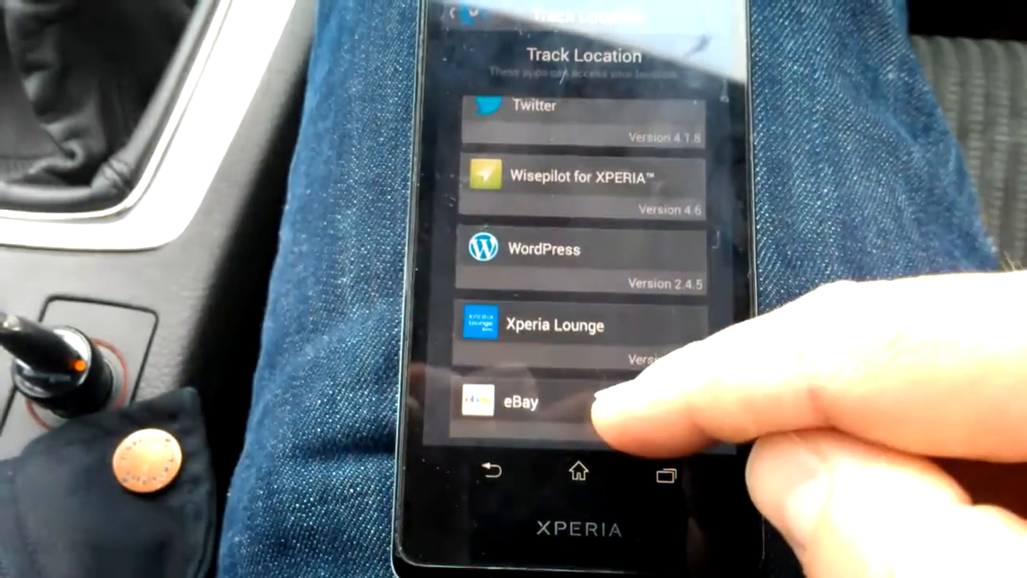
{"action": "scroll", "scroll_direction": "down", "scroll_amount": 3}
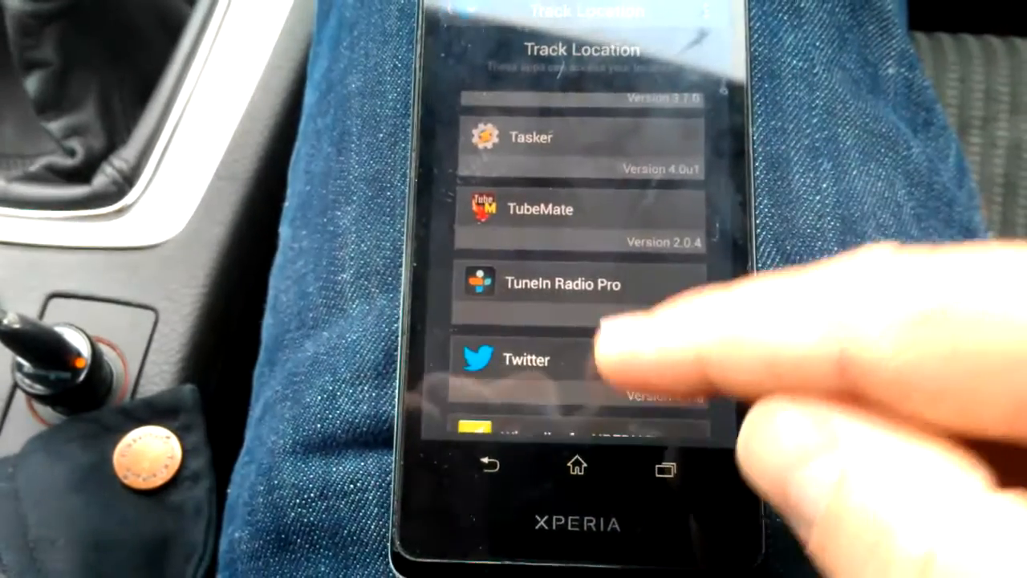
{"action": "scroll", "scroll_direction": "down", "scroll_amount": 3}
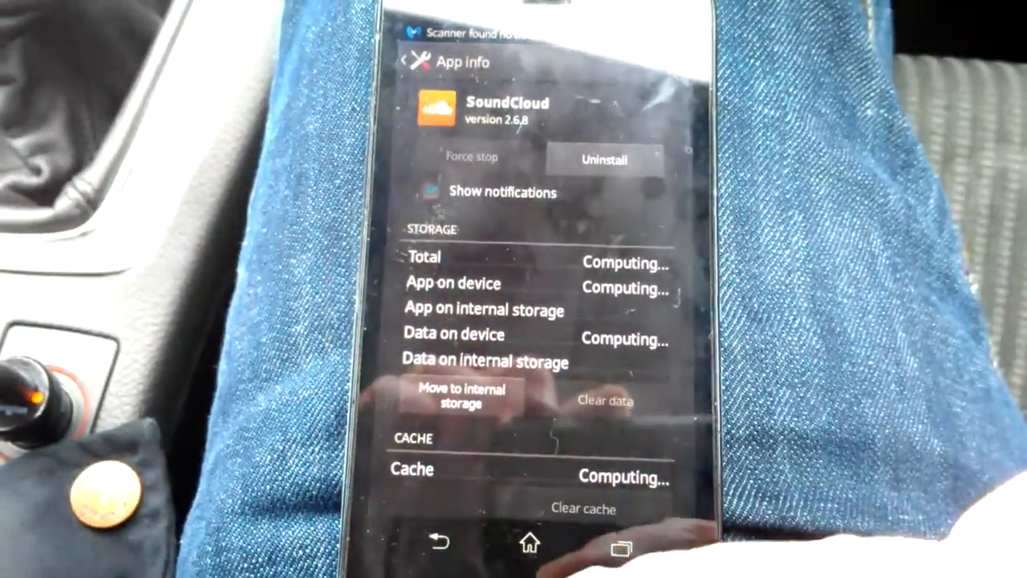
- Scroll SoundCloud's app info, then choose Settings from the overflow menu
{"action": "scroll", "scroll_direction": "down", "scroll_amount": 3}
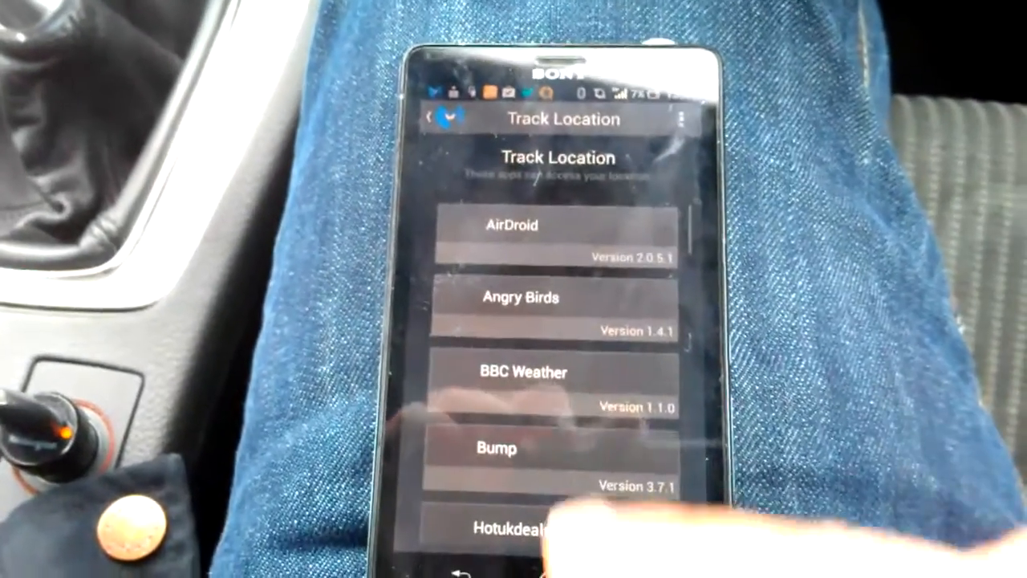
{"action": "left_click", "coordinate": [684, 119]}
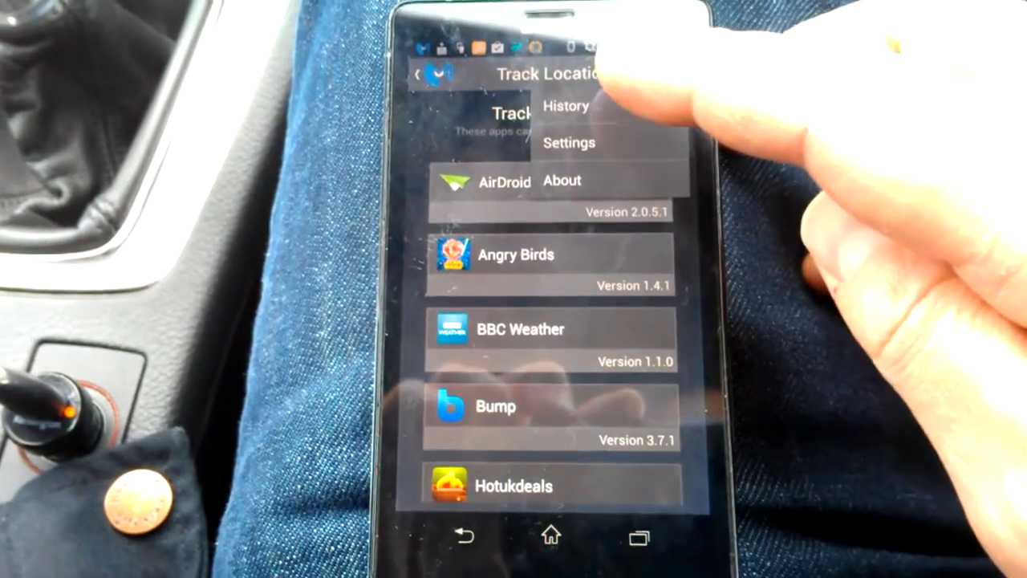
{"action": "left_click", "coordinate": [569, 142]}
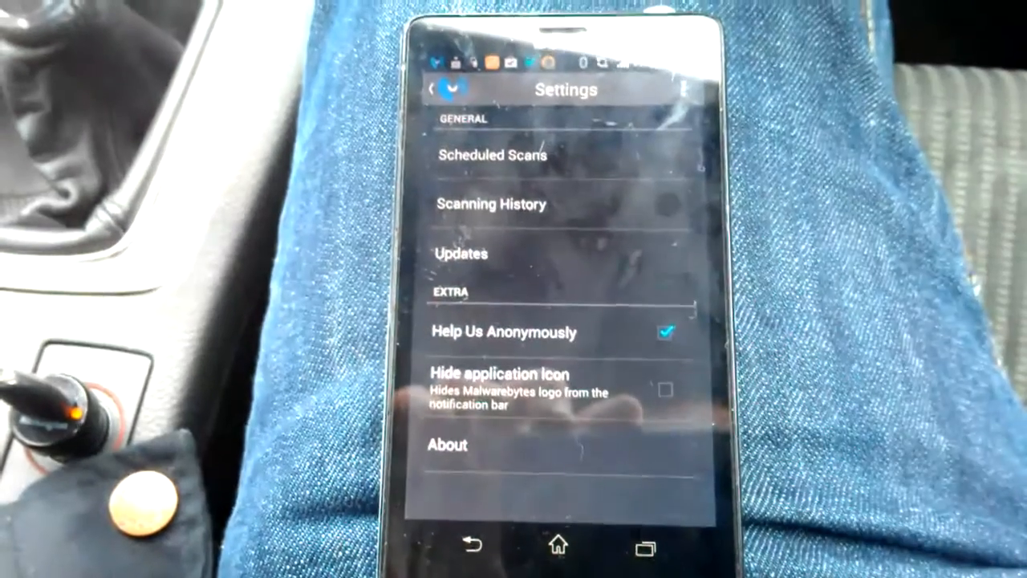